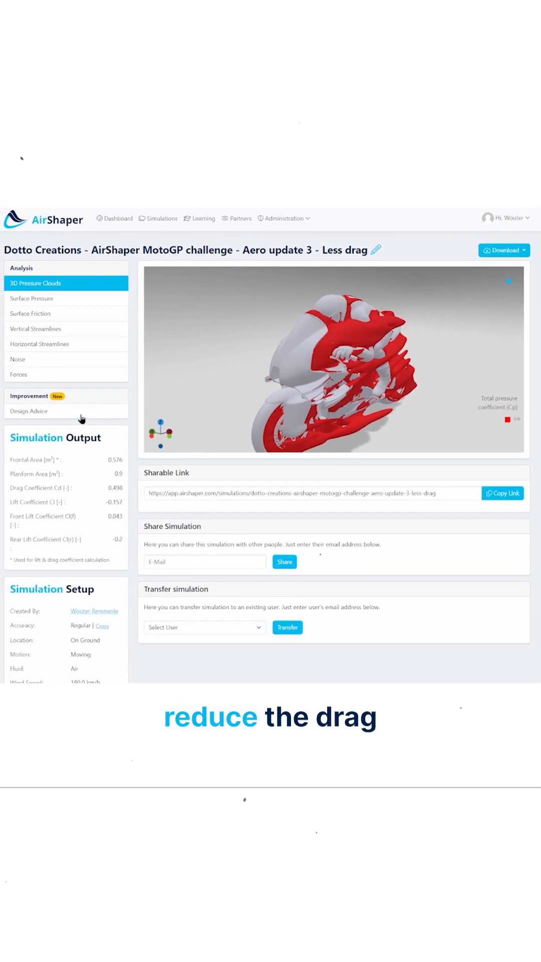
- Review the 'Less drag' design advice for the MotoGP bike, then display its surface pressure map
{"action": "left_click", "coordinate": [29, 411]}
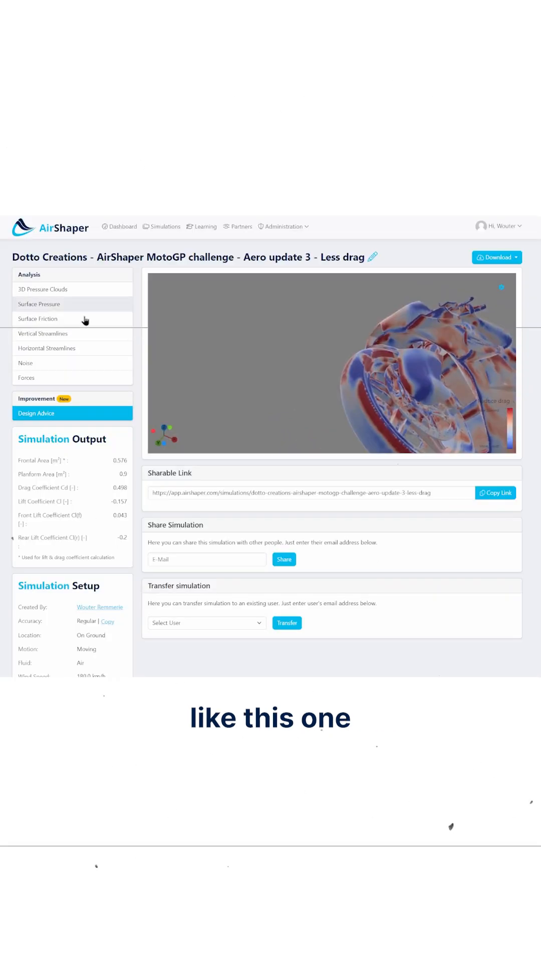
{"action": "left_click", "coordinate": [39, 304]}
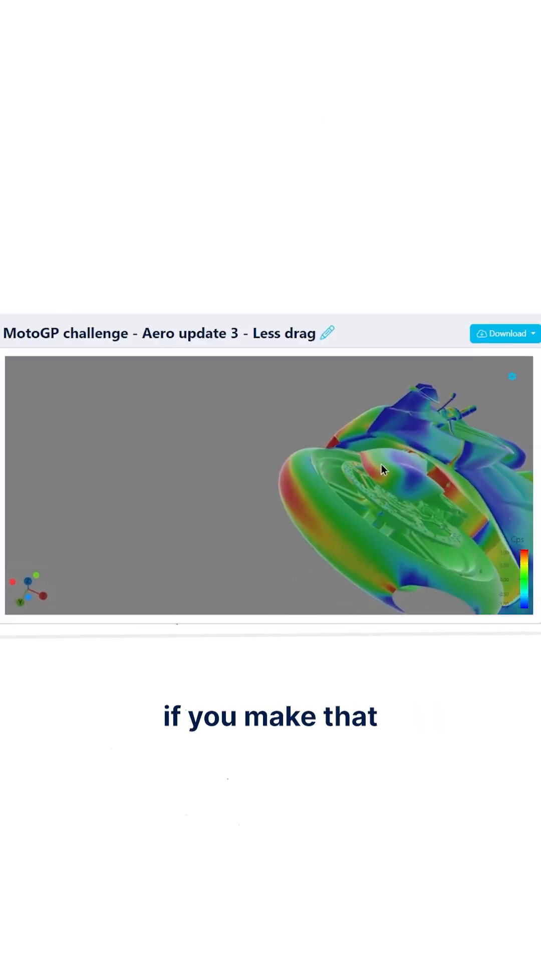